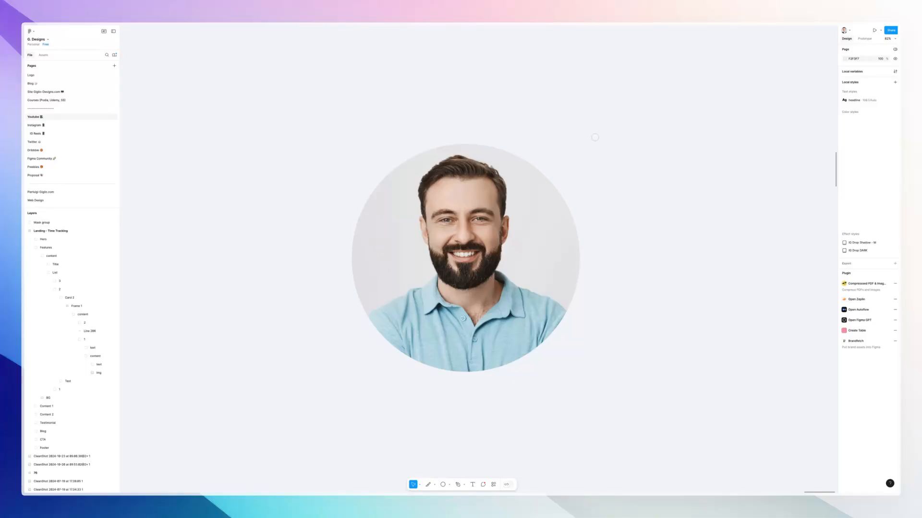
mouse_move(603, 148)
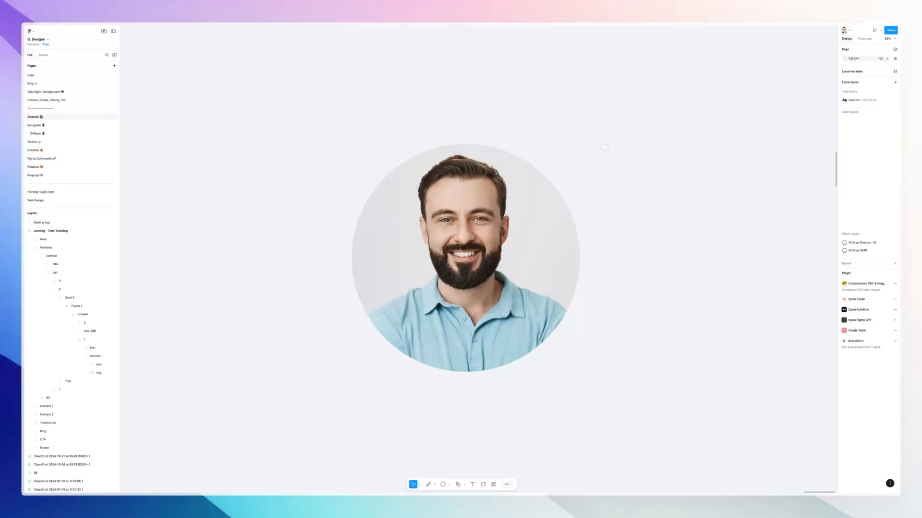
Select the circular portrait mask group on the canvas.
click(465, 258)
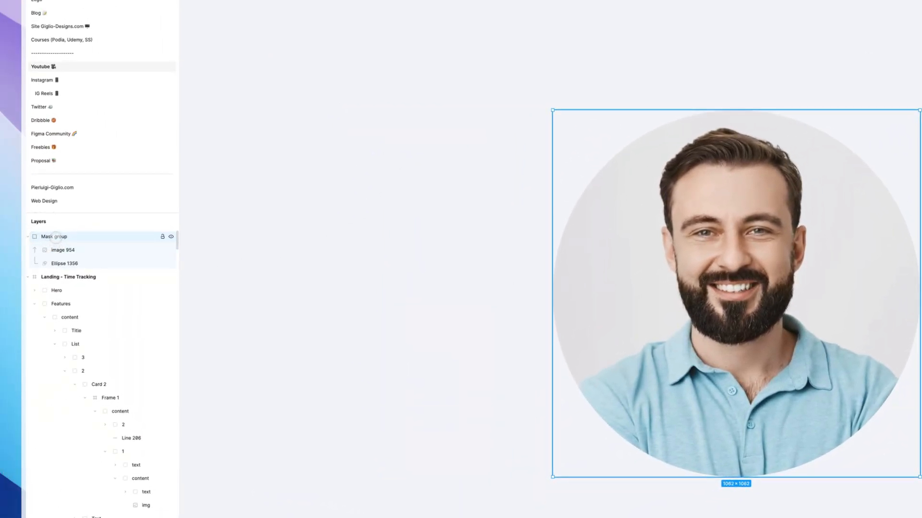
click(63, 250)
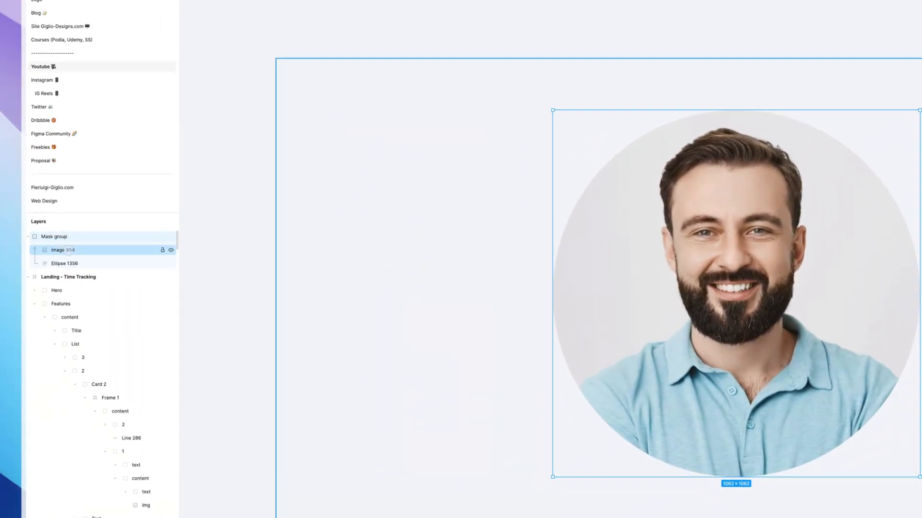
click(65, 263)
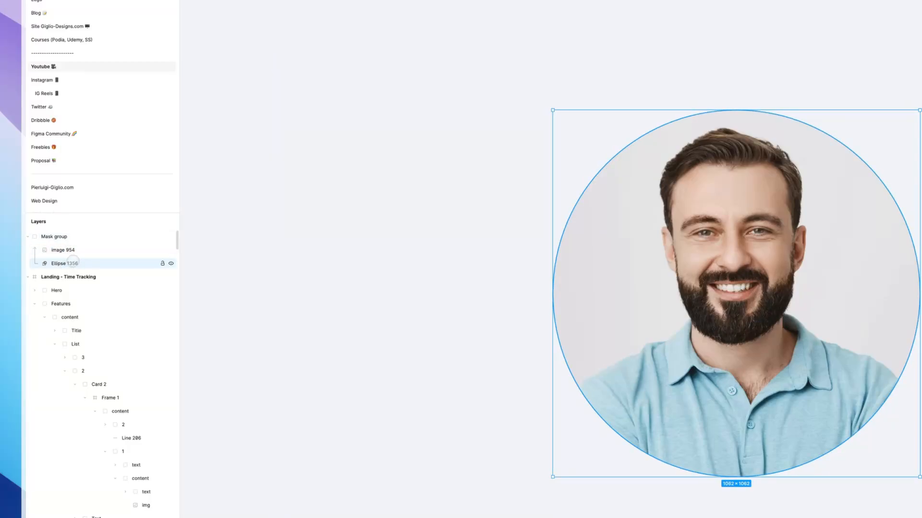
click(53, 236)
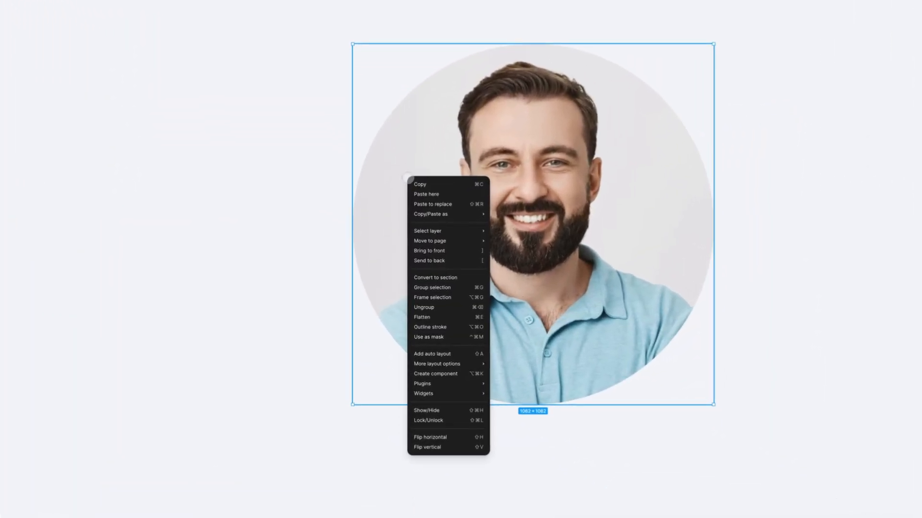
mouse_move(447, 328)
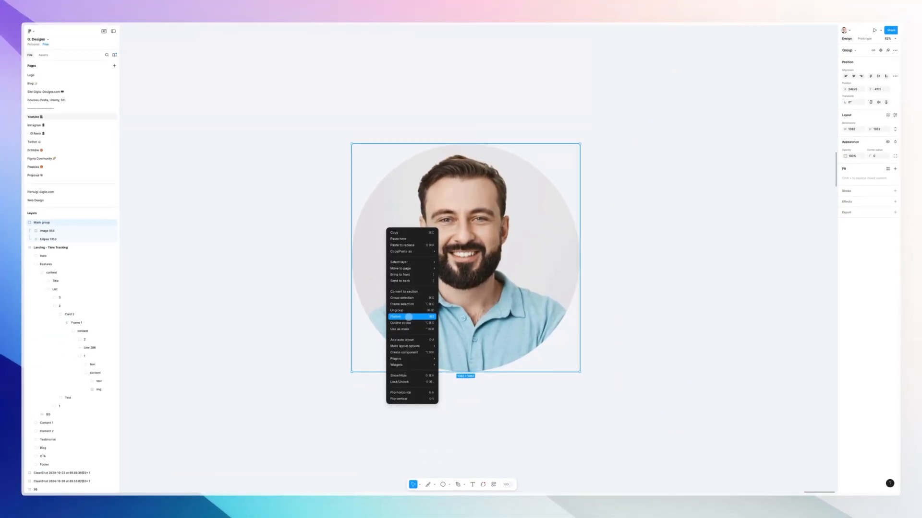
Flatten the portrait mask group into a single vector layer.
click(395, 317)
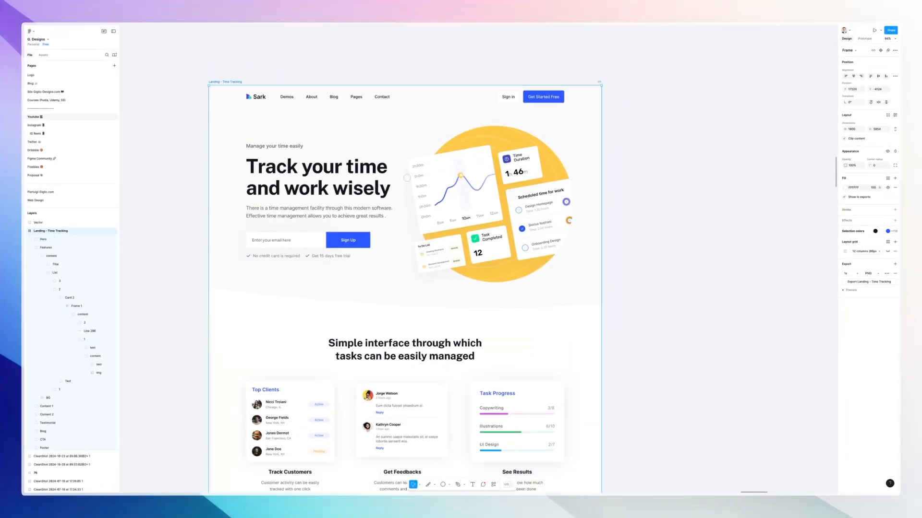
scroll(down, 3)
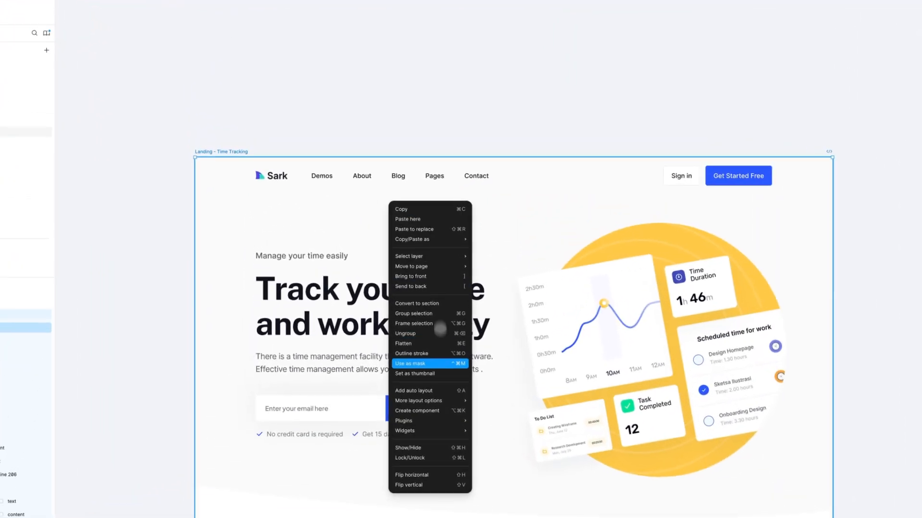
click(413, 363)
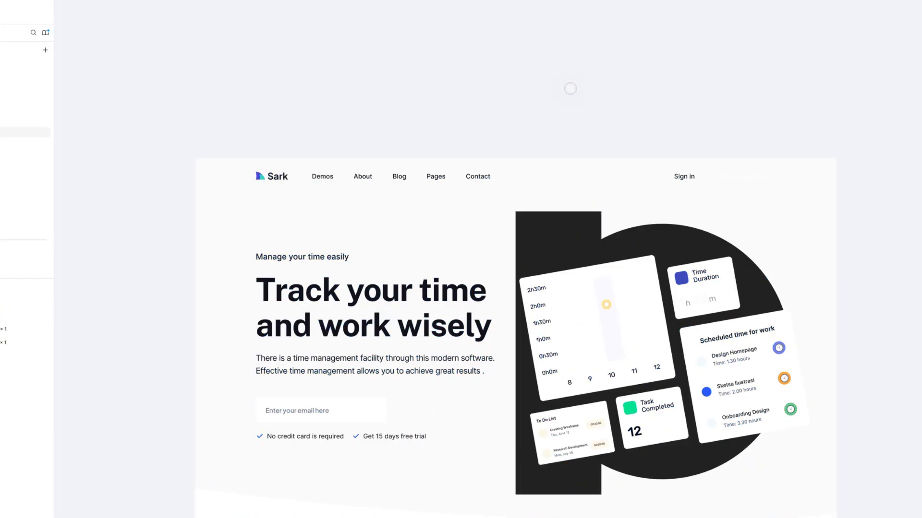
scroll(down, 3)
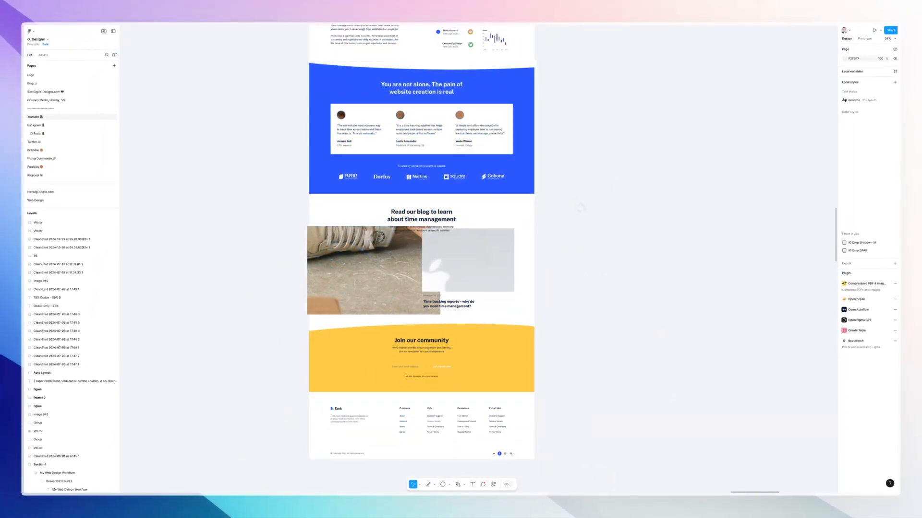
Select the hero section of the Landing - Time Tracking frame.
scroll(up, 3)
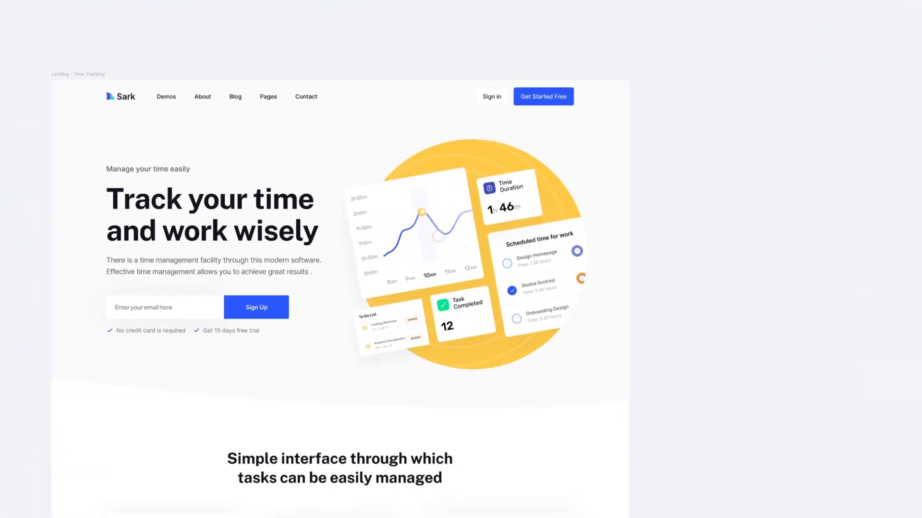
click(463, 255)
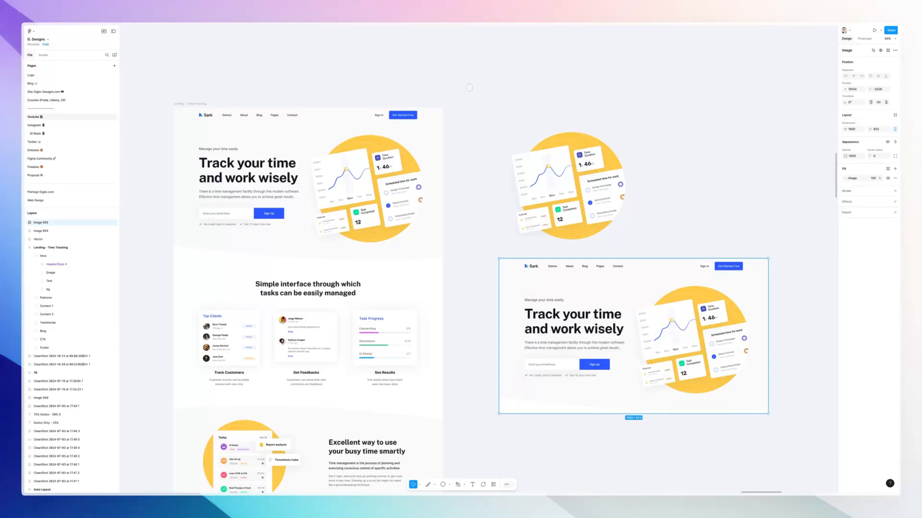
mouse_move(452, 83)
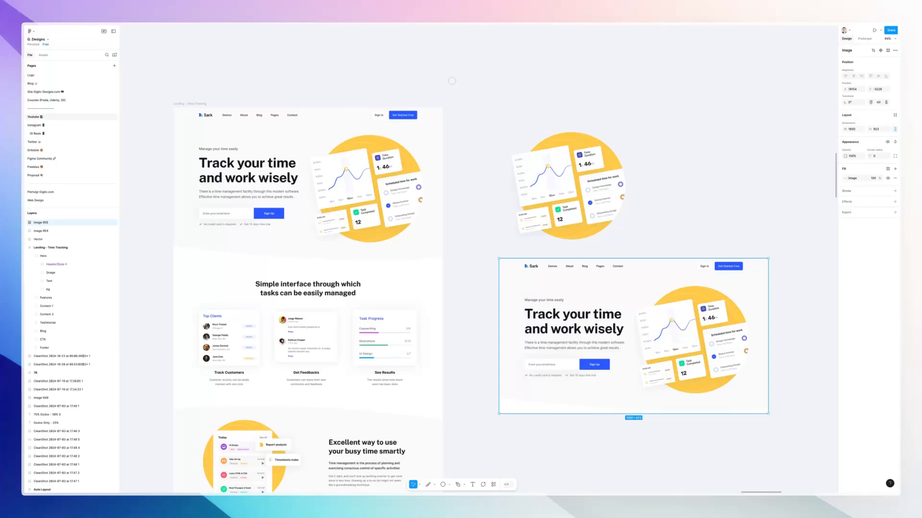